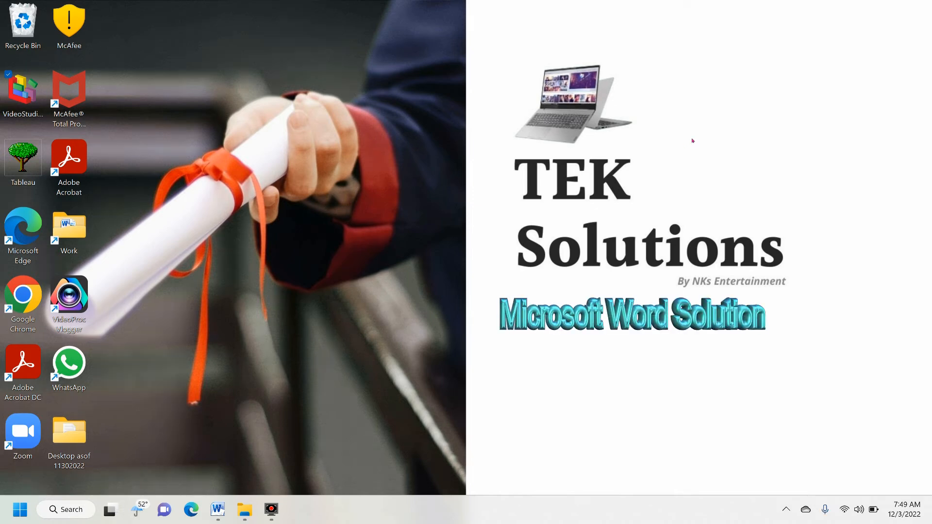
mouse_move(686, 145)
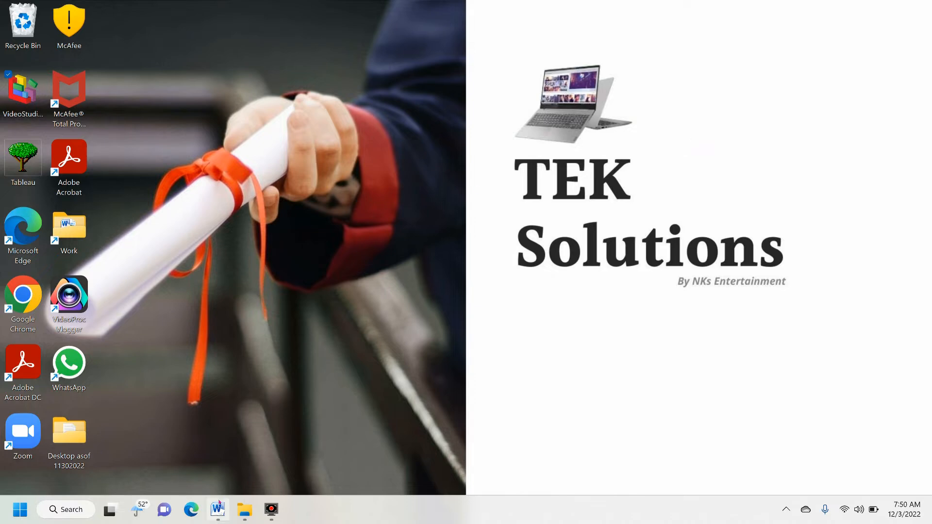
Step: Launch Word to a blank Document1 and open the File backstage view
left_click(217, 509)
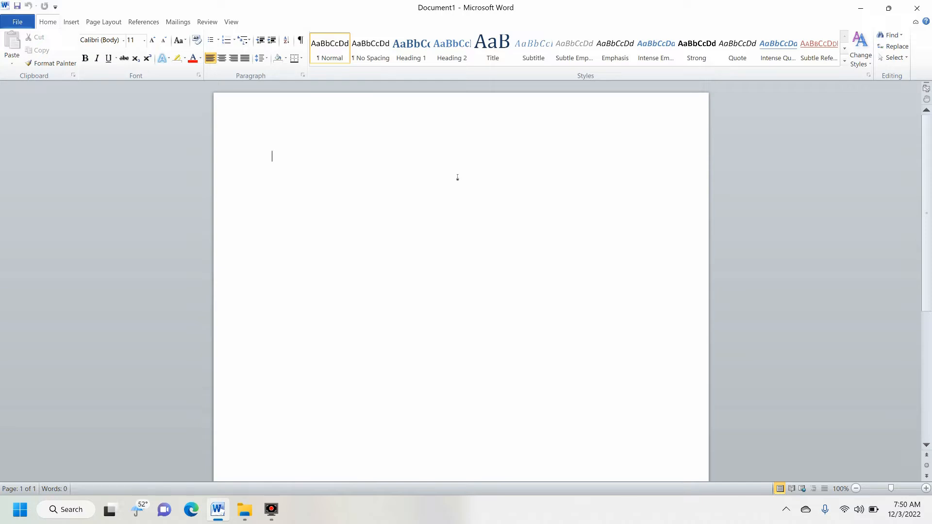
mouse_move(766, 226)
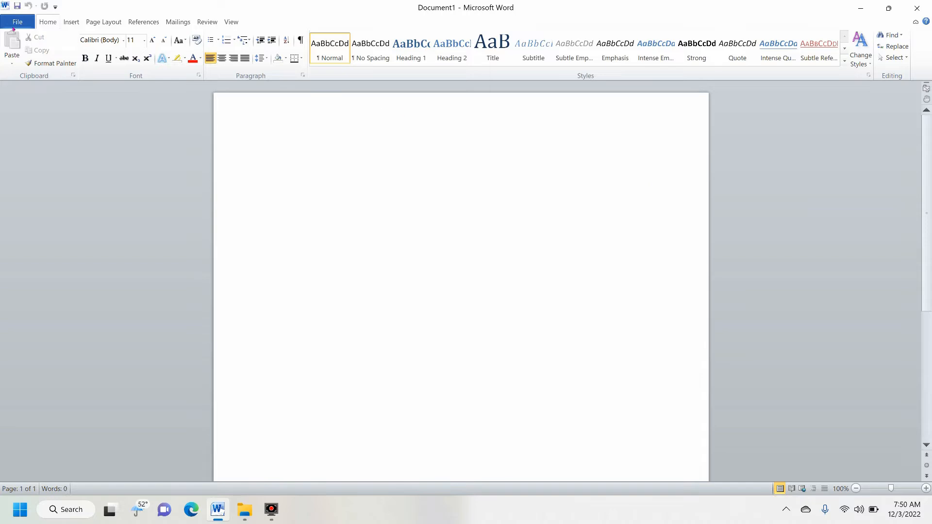
left_click(17, 22)
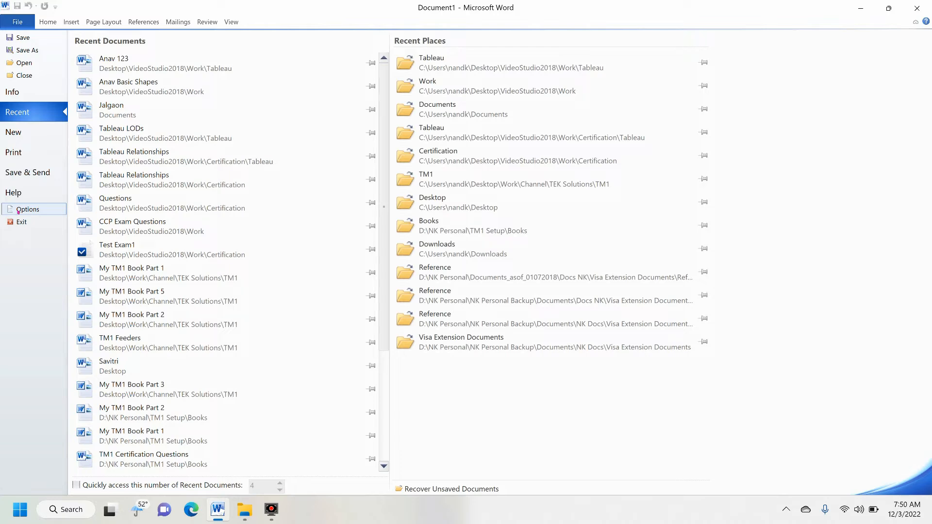
Step: Open Word Options from the File view, then close it again
left_click(27, 208)
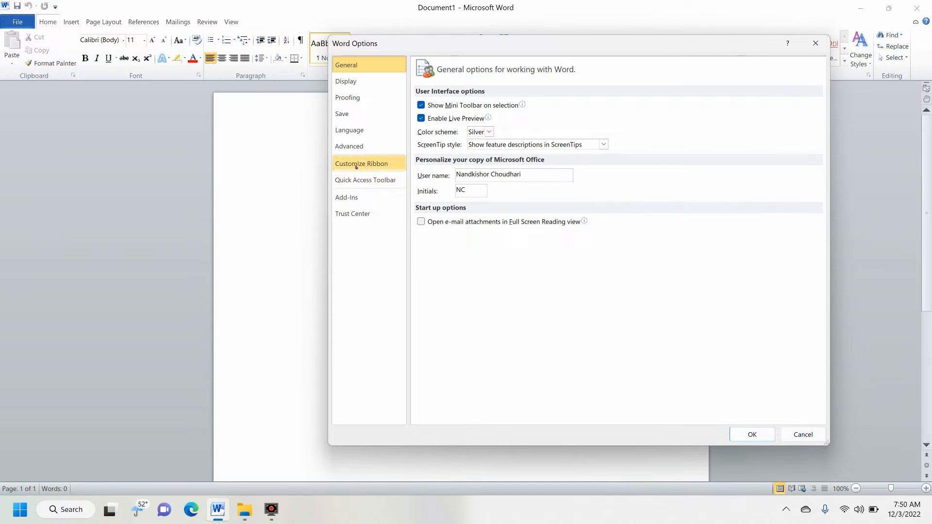
left_click(360, 164)
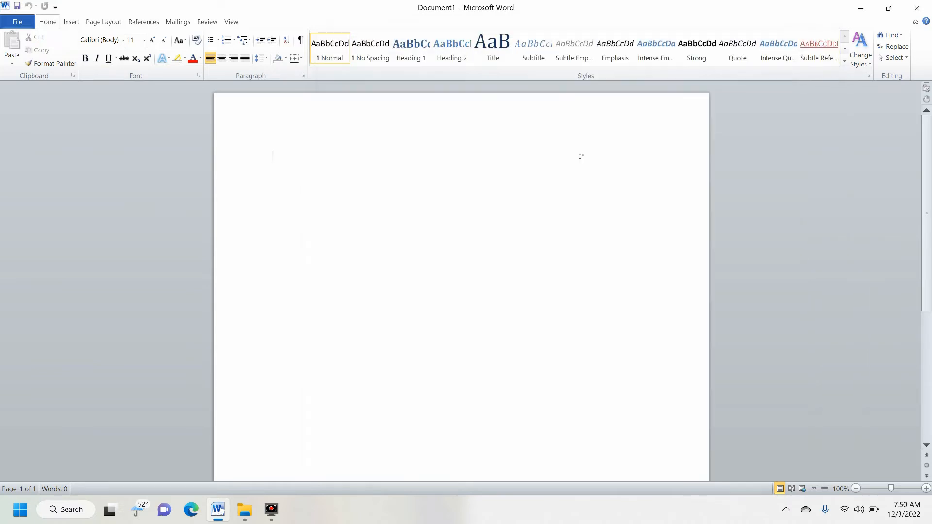
mouse_move(80, 250)
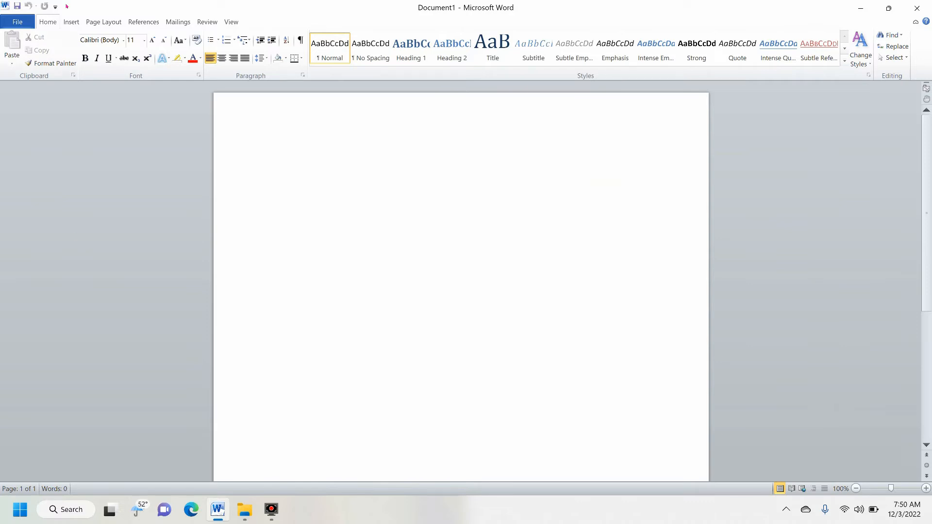
Step: Show the Customize Quick Access Toolbar list with Save, Undo and Redo enabled
left_click(55, 6)
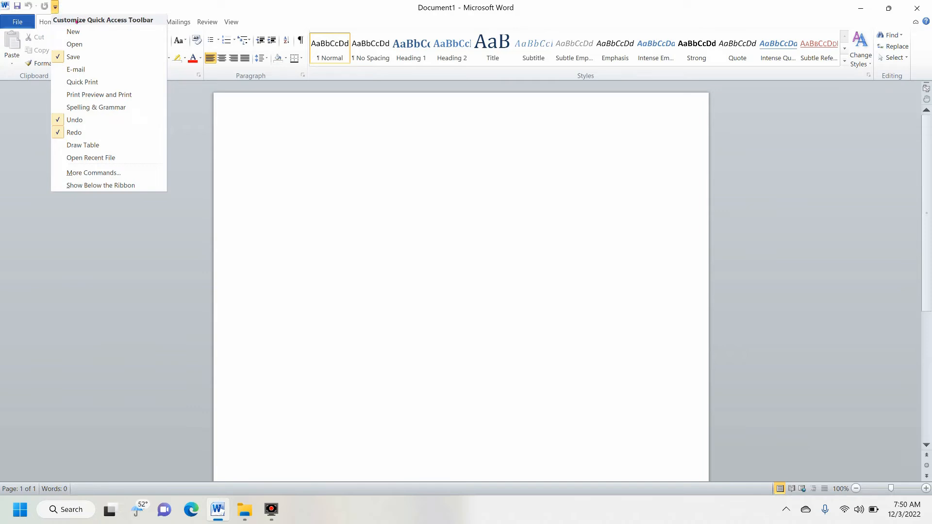
mouse_move(90, 157)
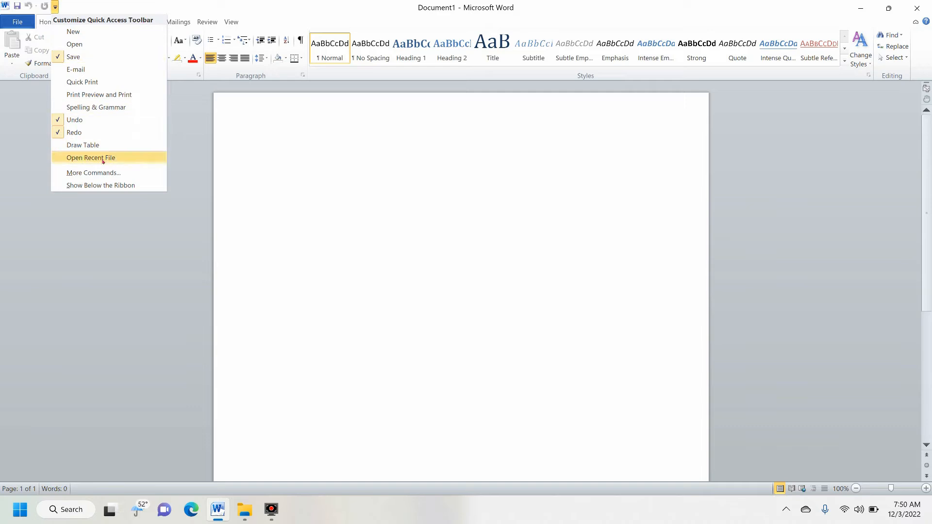
mouse_move(93, 172)
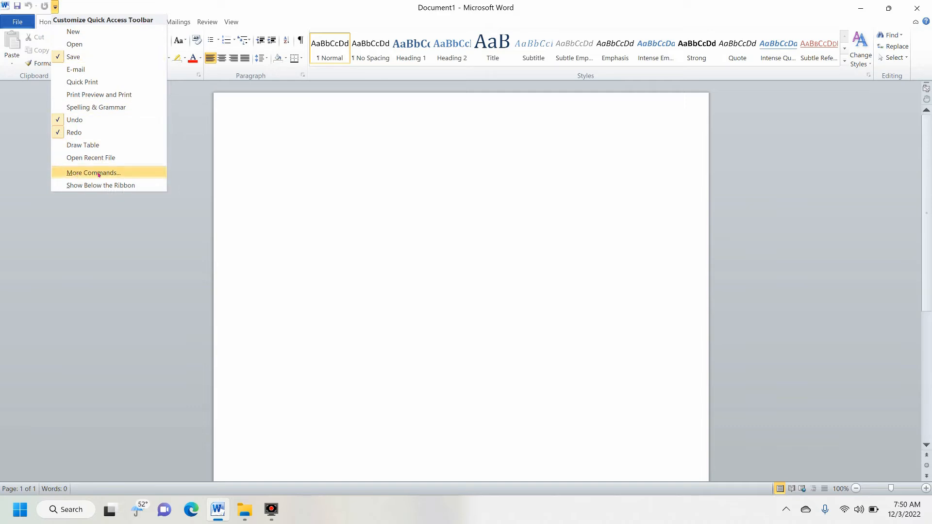
Step: Choose More Commands to reach the Quick Access Toolbar page of Word Options
left_click(92, 172)
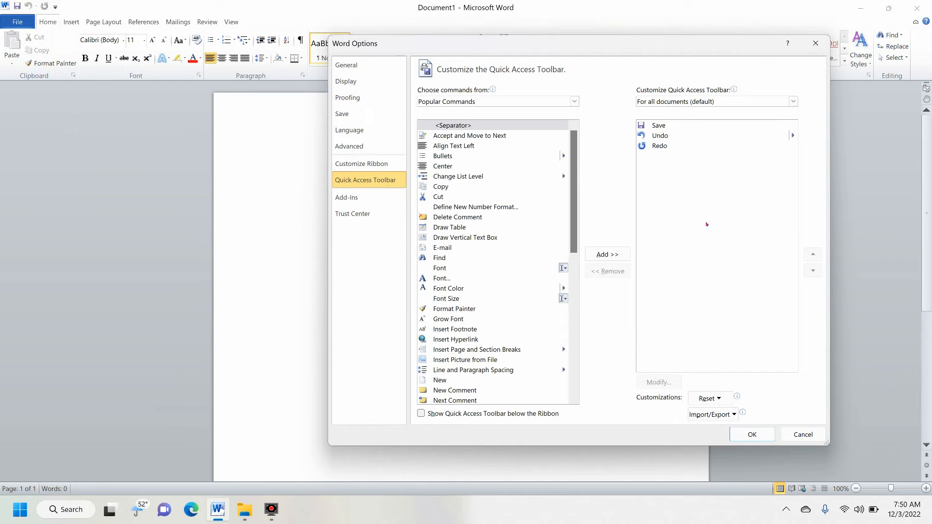
mouse_move(442, 299)
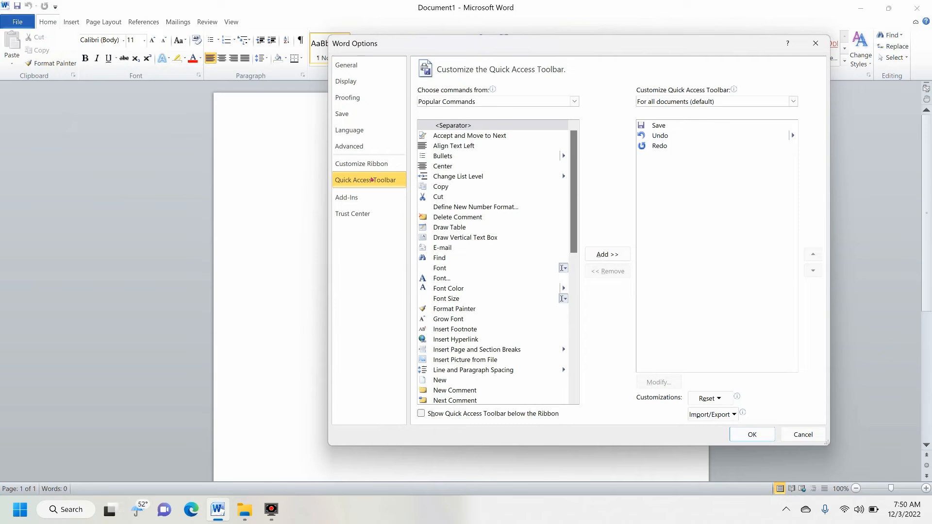
Step: Switch to Customize Ribbon and tick Developer under Main Tabs
left_click(361, 165)
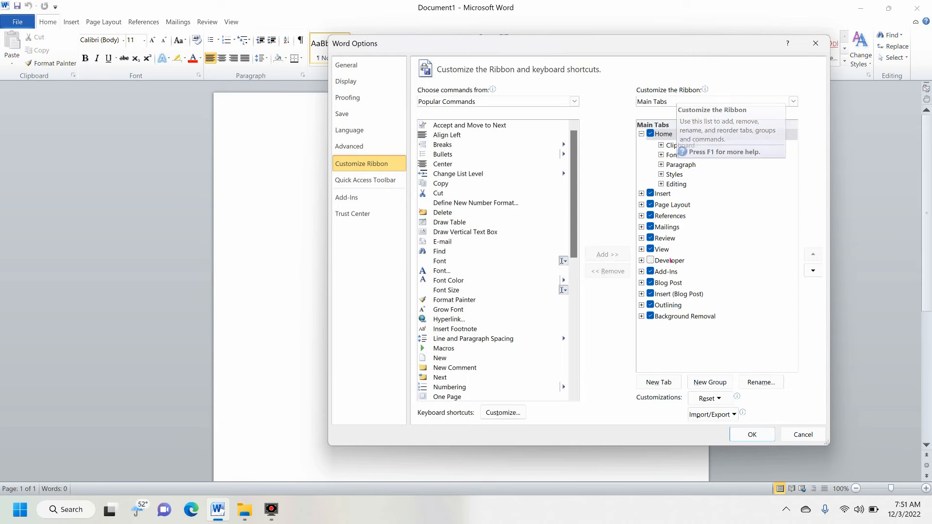
mouse_move(652, 263)
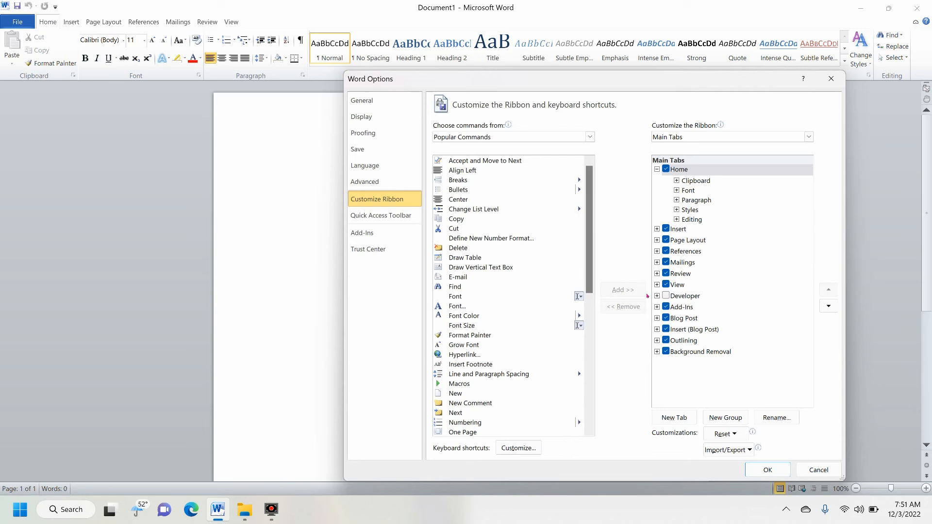
left_click(684, 296)
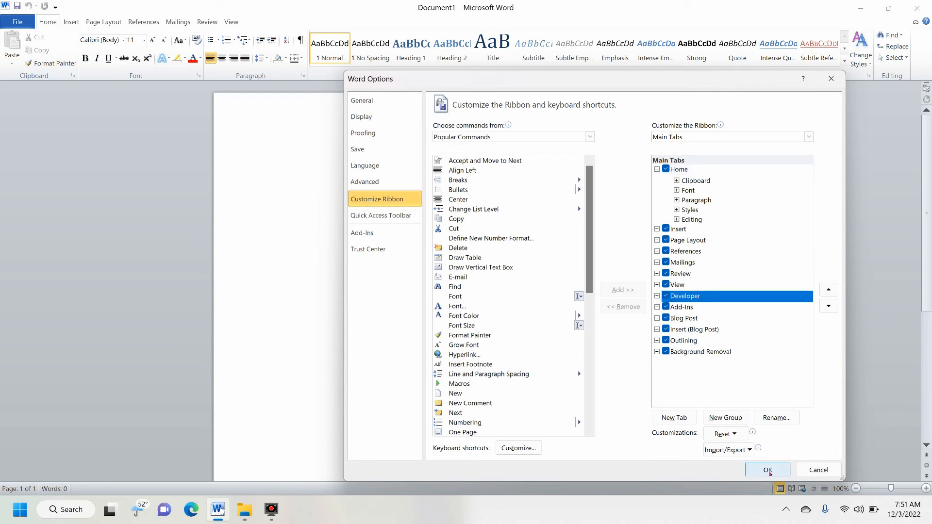
Step: Apply the options with OK and open the new Developer ribbon tab
left_click(768, 470)
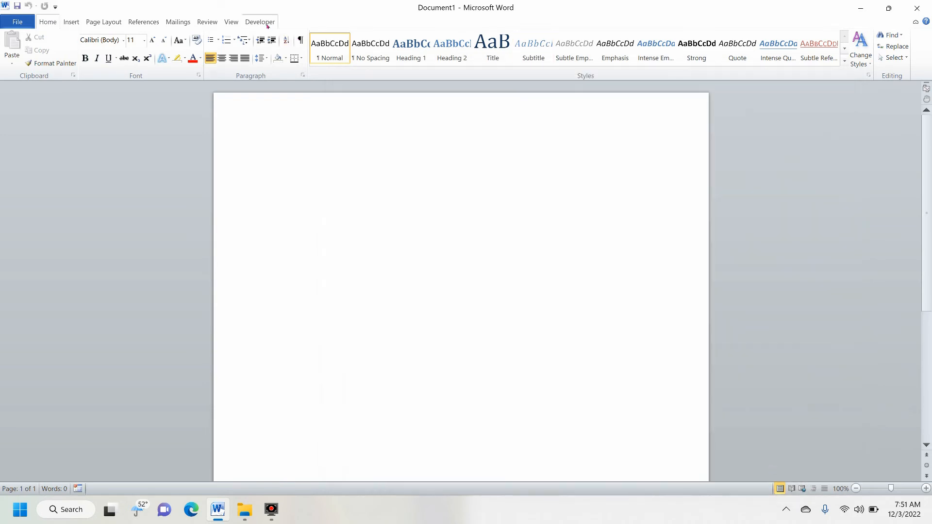
left_click(260, 22)
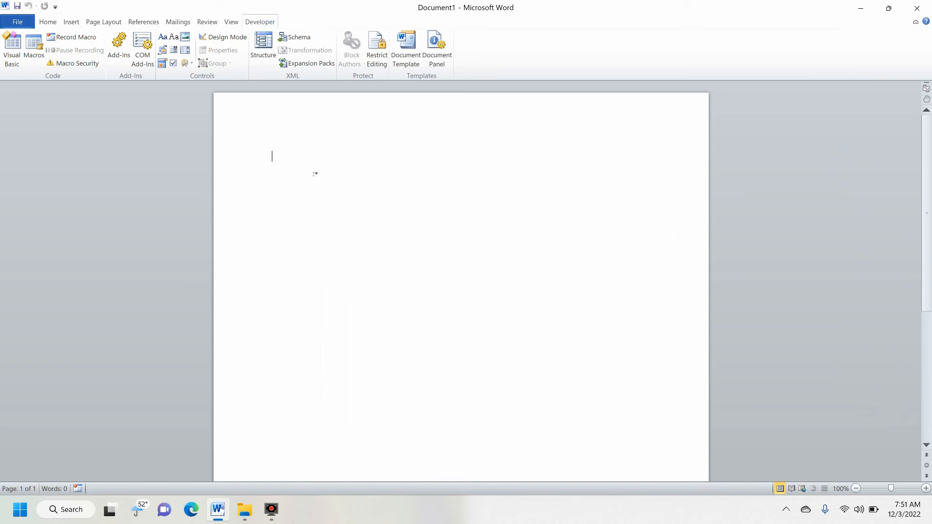
mouse_move(320, 193)
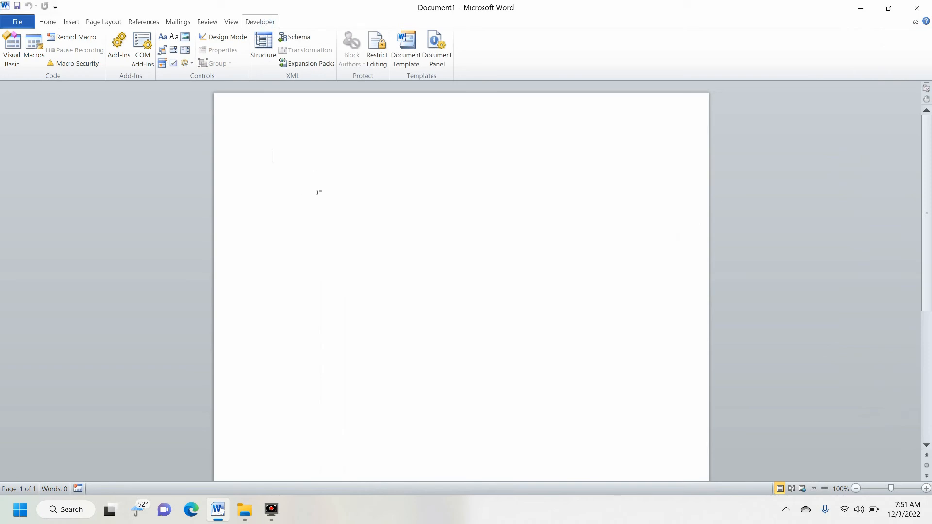
mouse_move(466, 215)
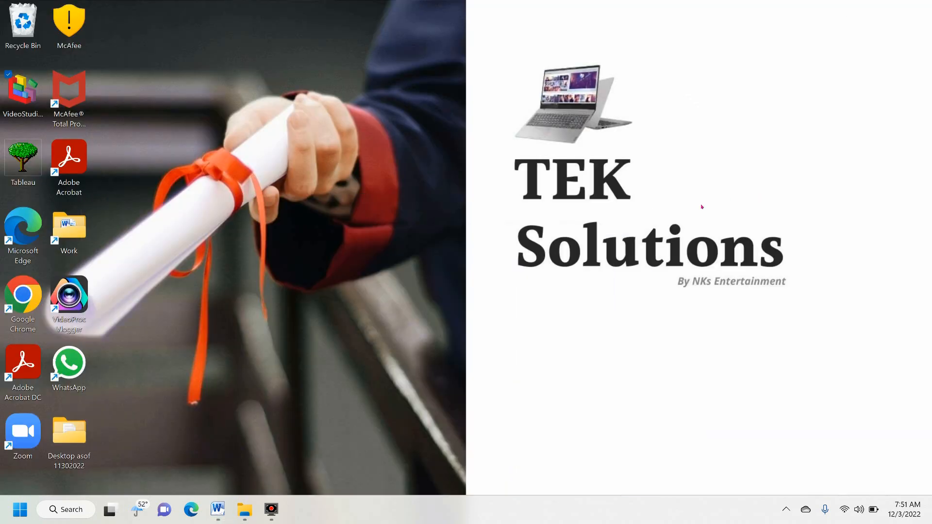
mouse_move(732, 146)
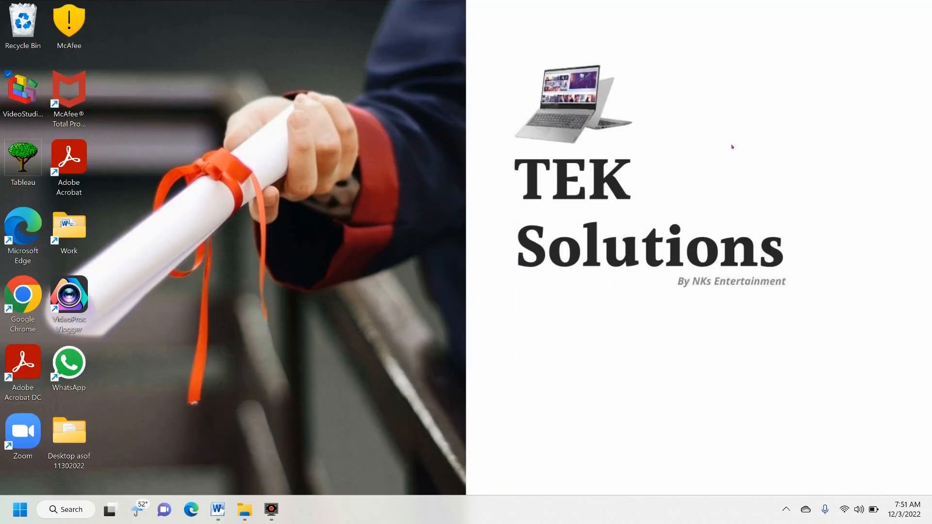